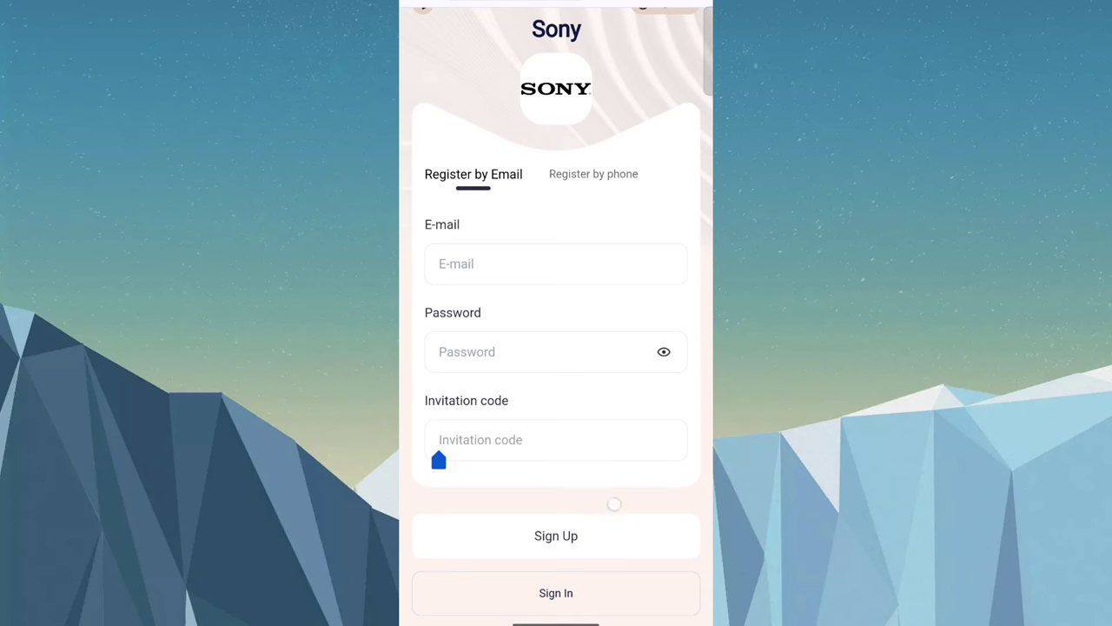
Step: Switch from the email registration form to the Email Login form via Sign In
scroll("up", 3)
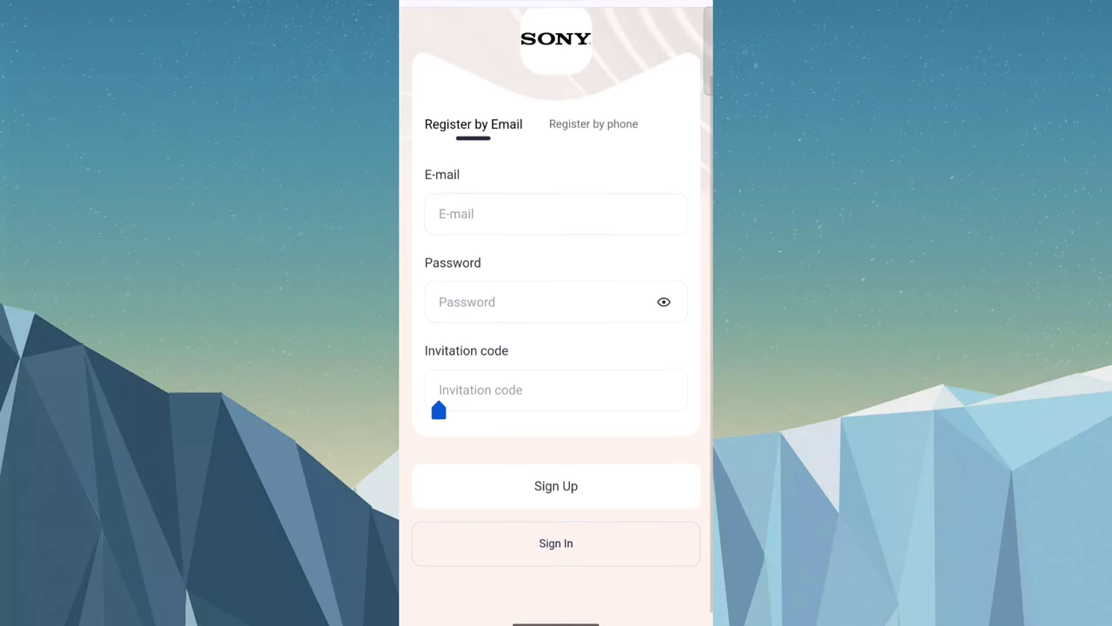
left_click(556, 542)
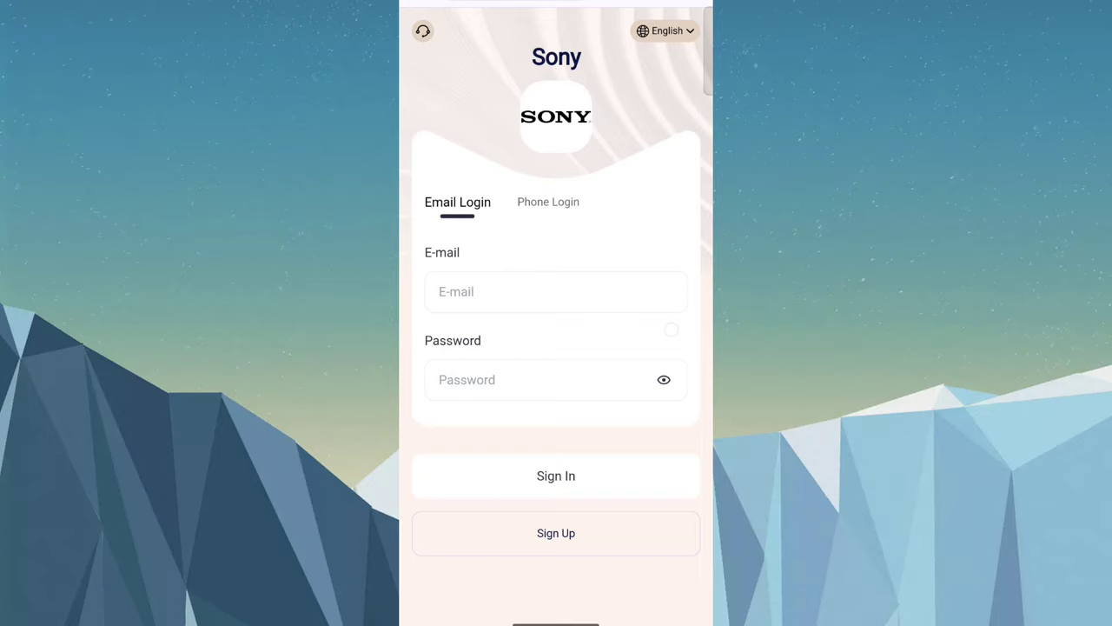
Step: Sign in to the account and read through, then dismiss, the announcement
left_click(556, 476)
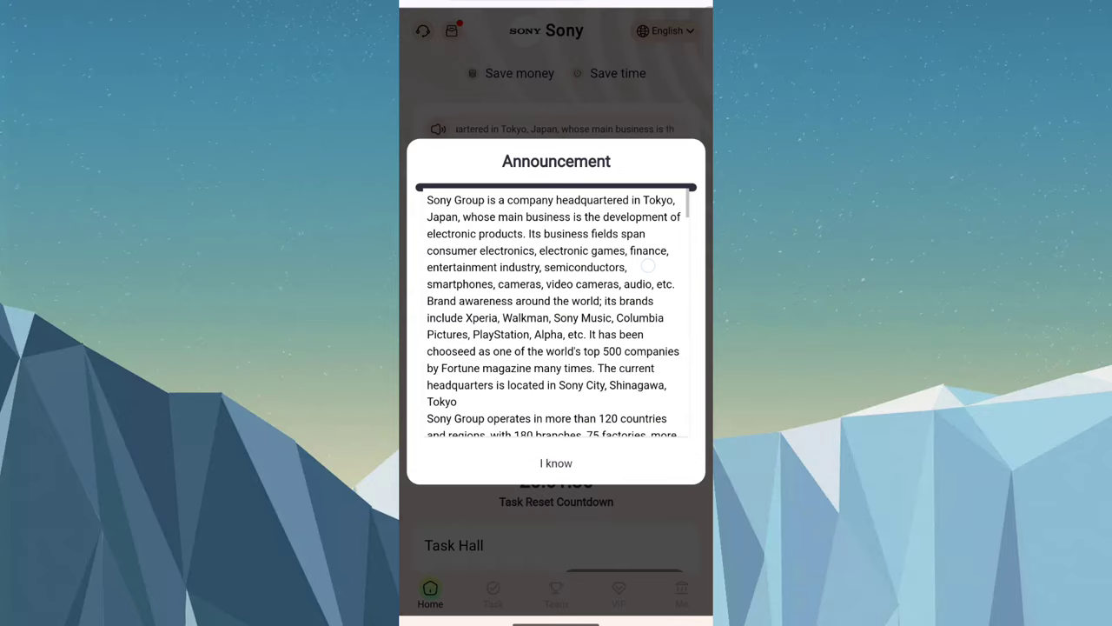
scroll("down", 3)
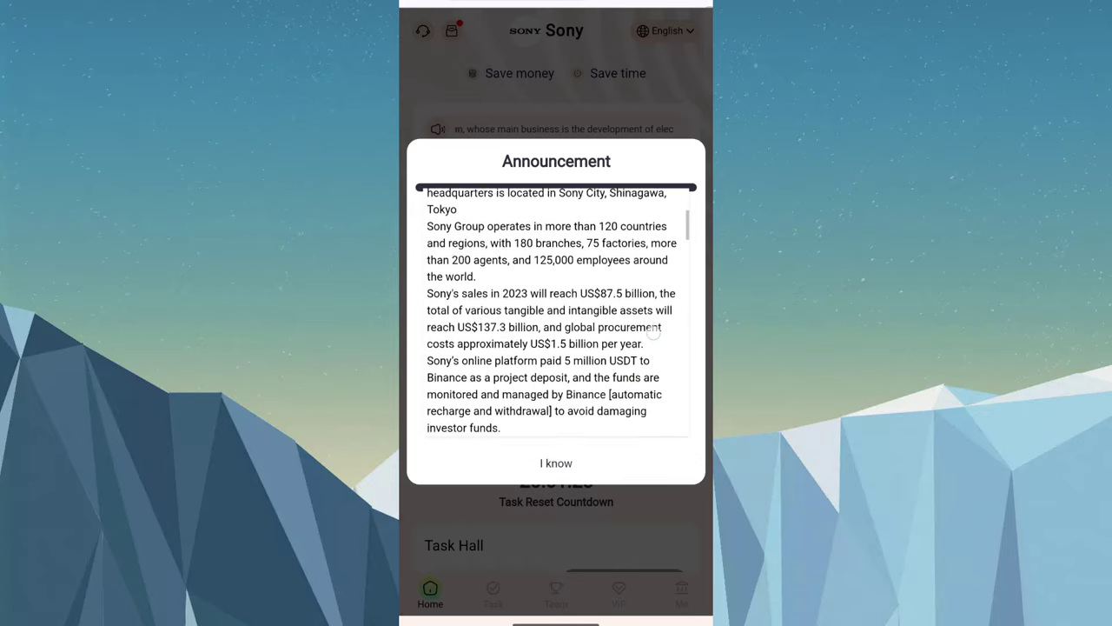
scroll("down", 3)
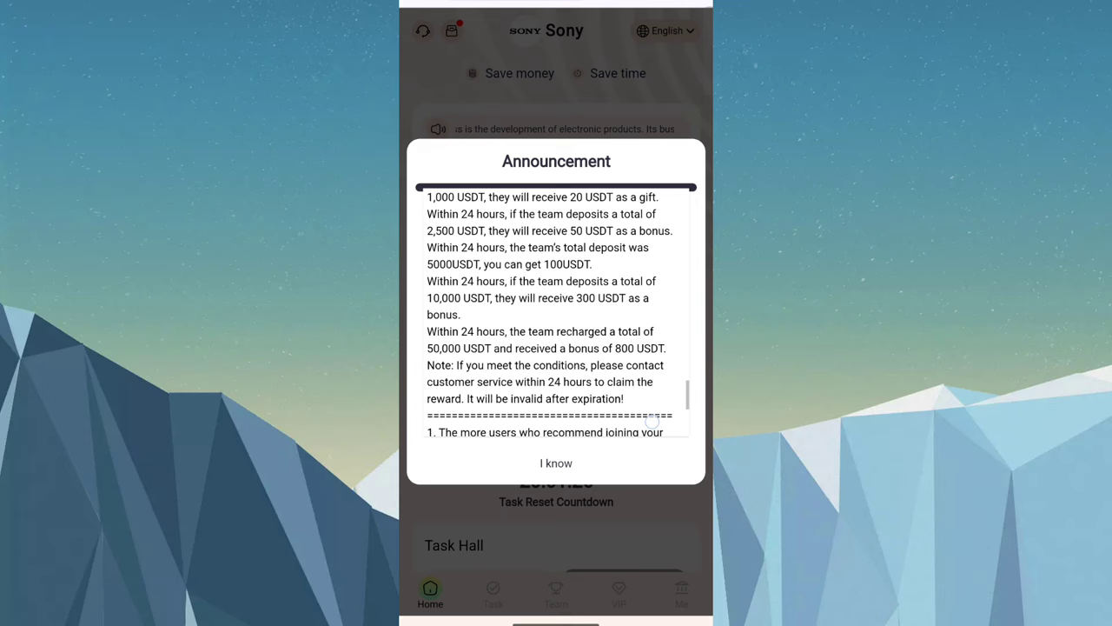
left_click(556, 462)
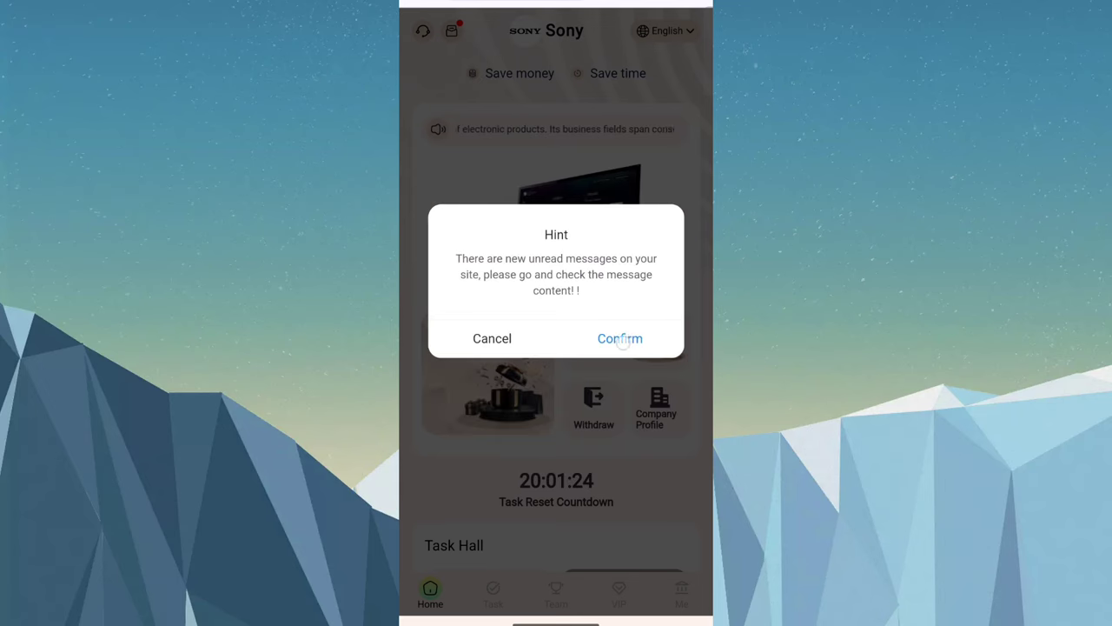
Step: View the 'Withdraw successfully' message, then bring up the recent apps overview
left_click(619, 337)
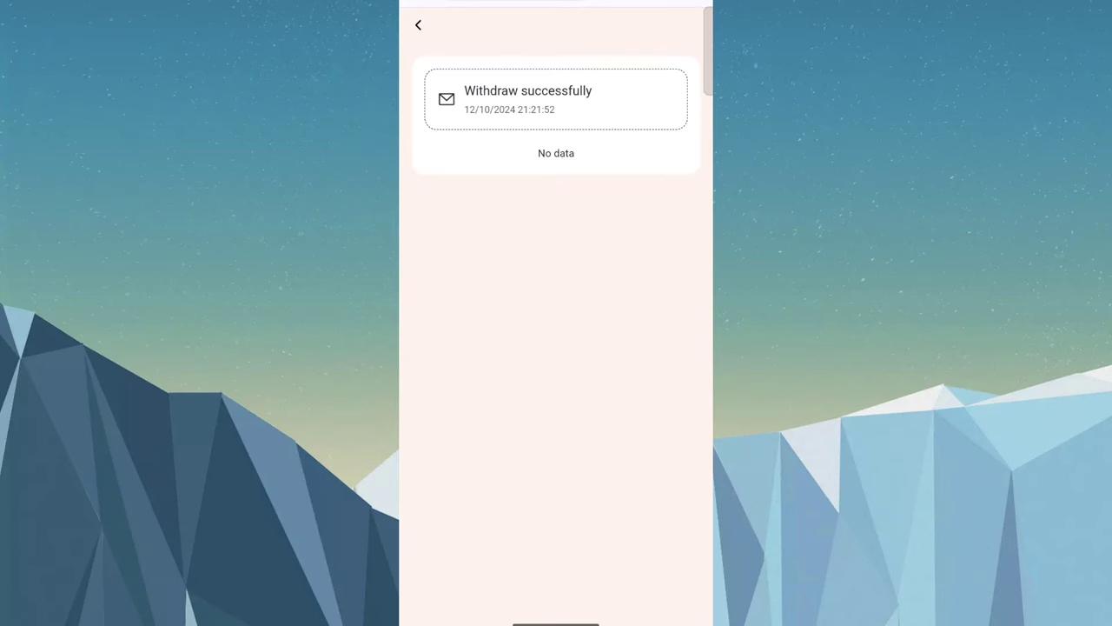
left_click(556, 97)
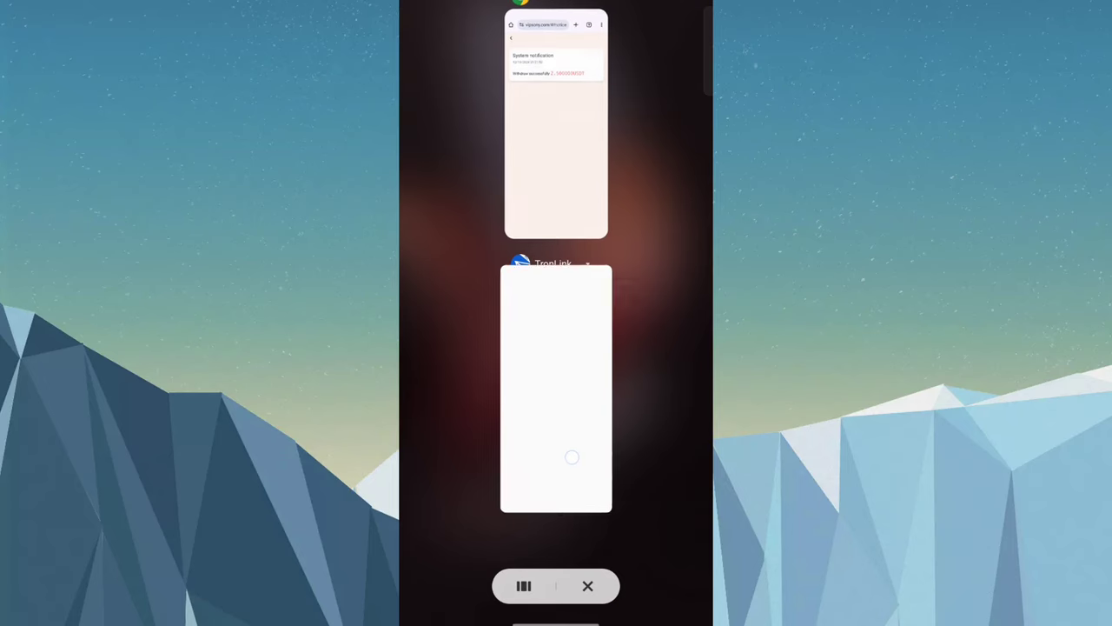
Step: Show the TronLink USDT page with the 30.375705 balance and received transfers
left_click(557, 386)
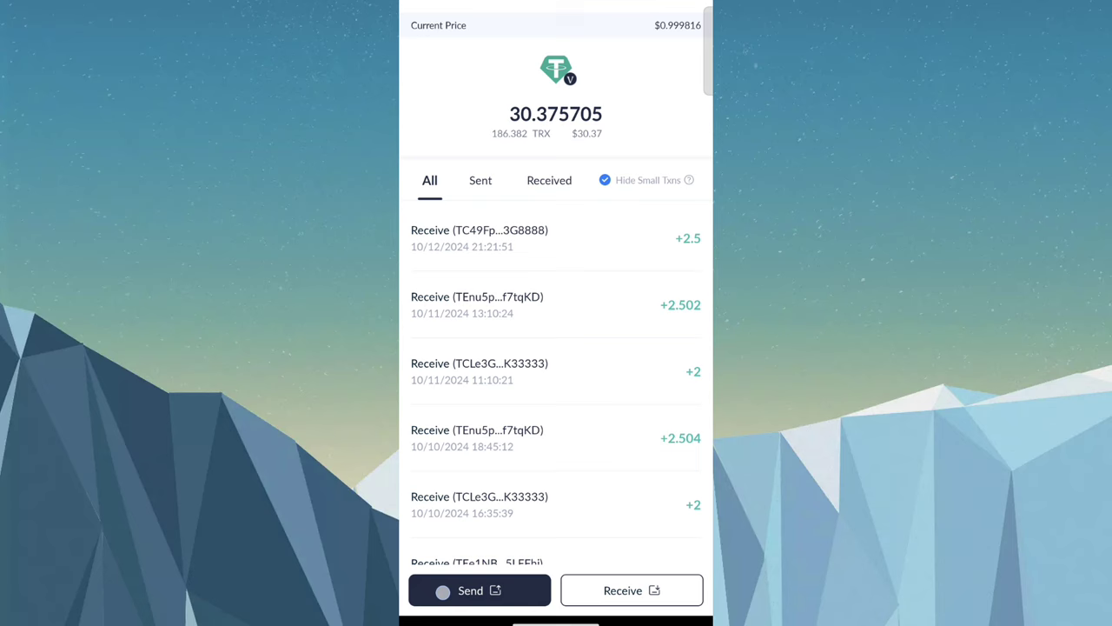
Step: Return to the Sony site's USDT TRC20 recharge address and QR code, then go Home
left_click(480, 591)
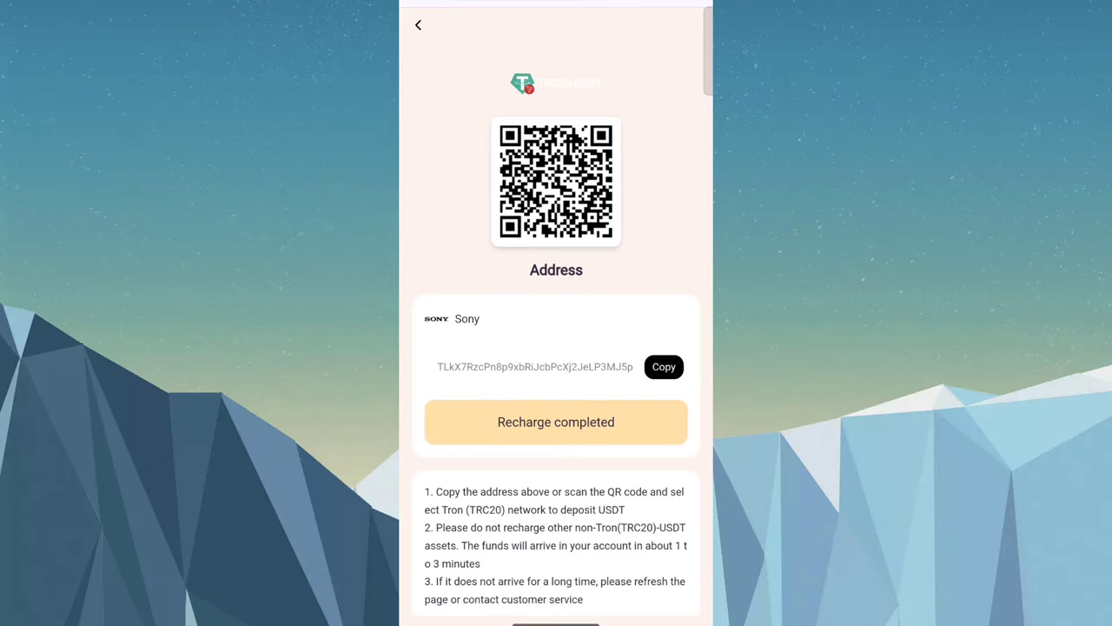
scroll("up", 3)
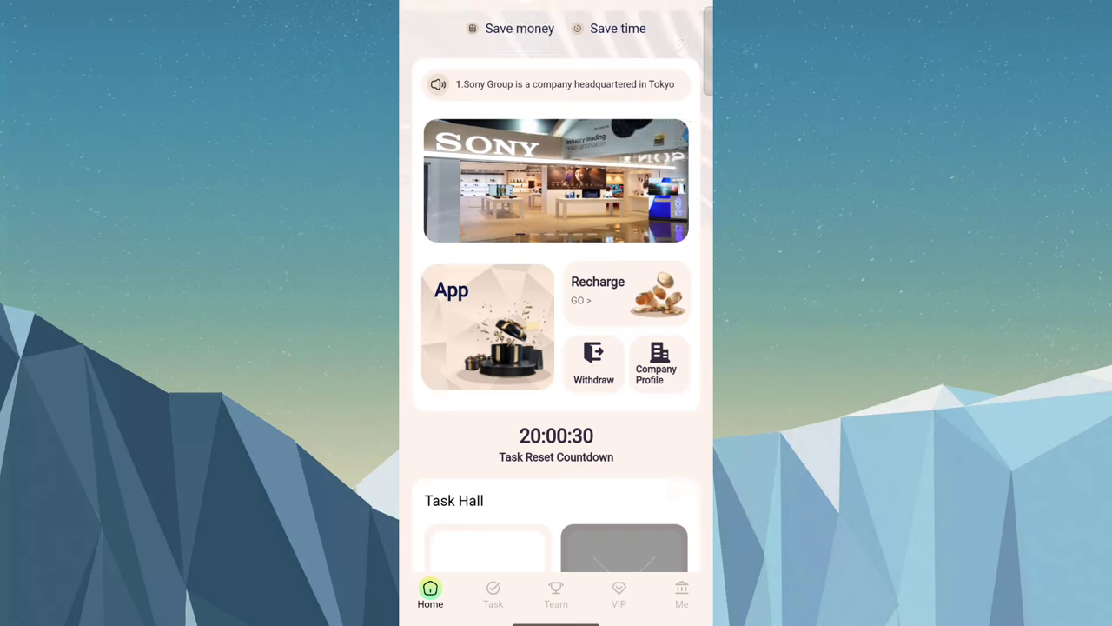
Step: Look over the home page, check the Team referral statistics, then show the VIP tier list
scroll("down", 3)
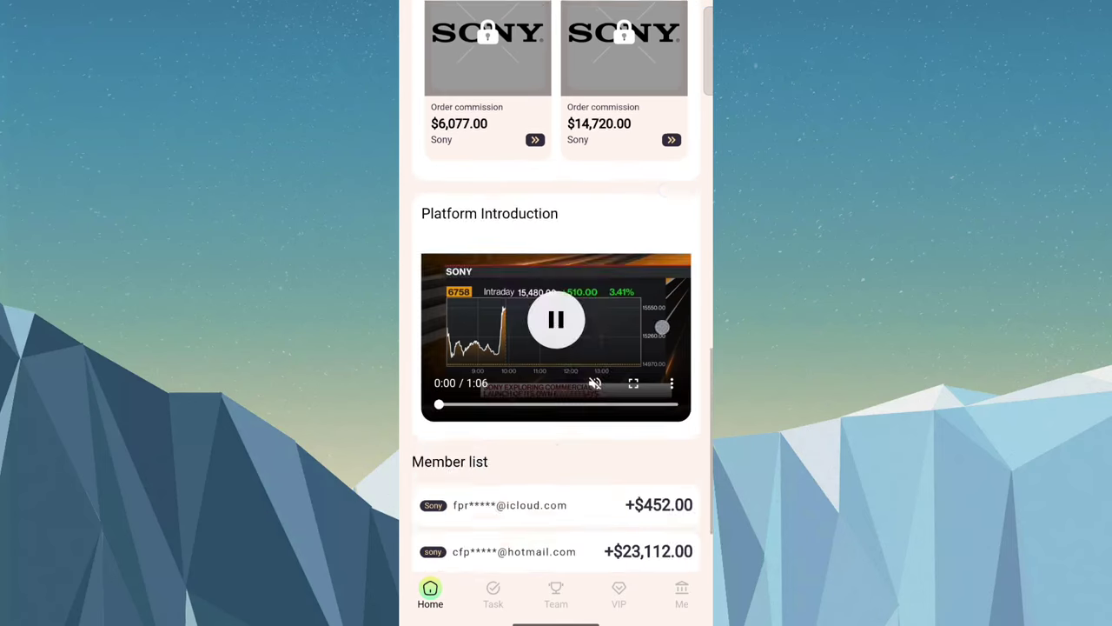
scroll("down", 3)
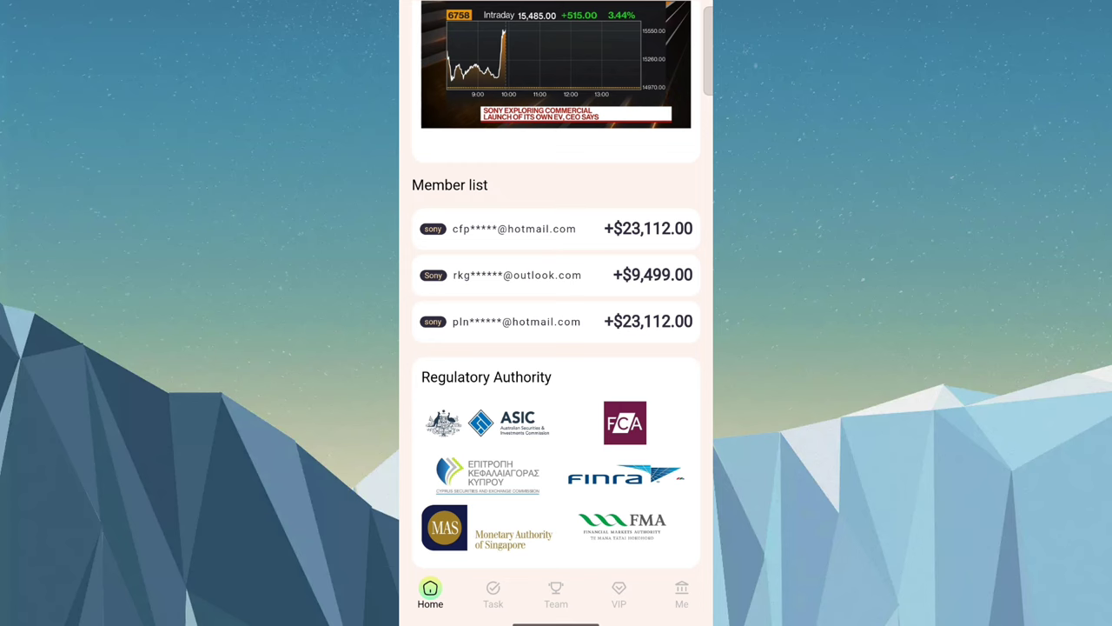
left_click(556, 594)
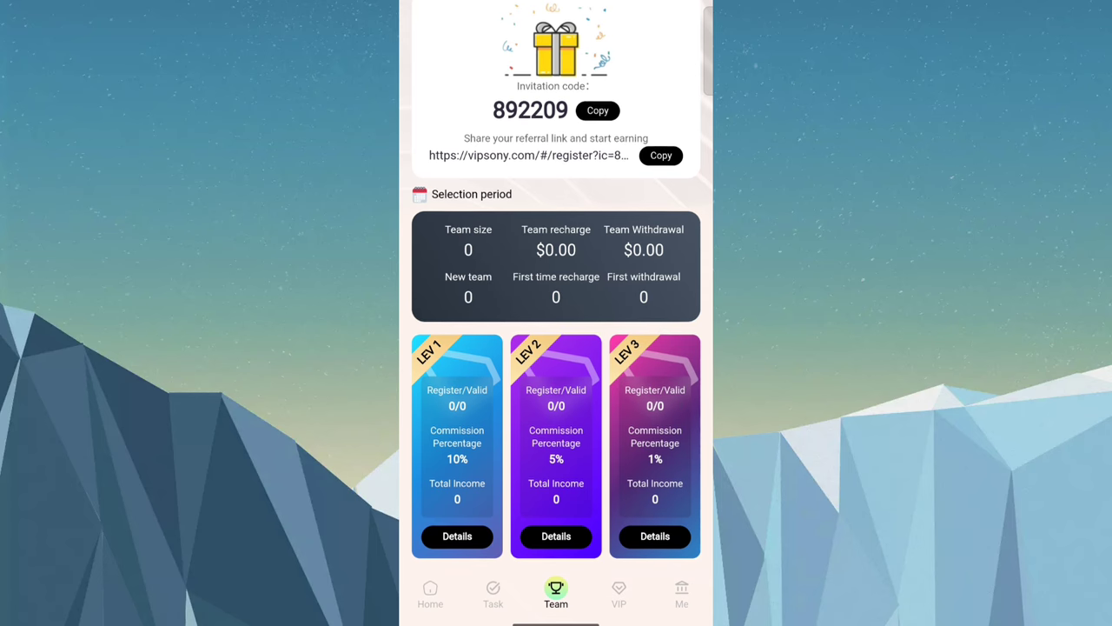
left_click(619, 594)
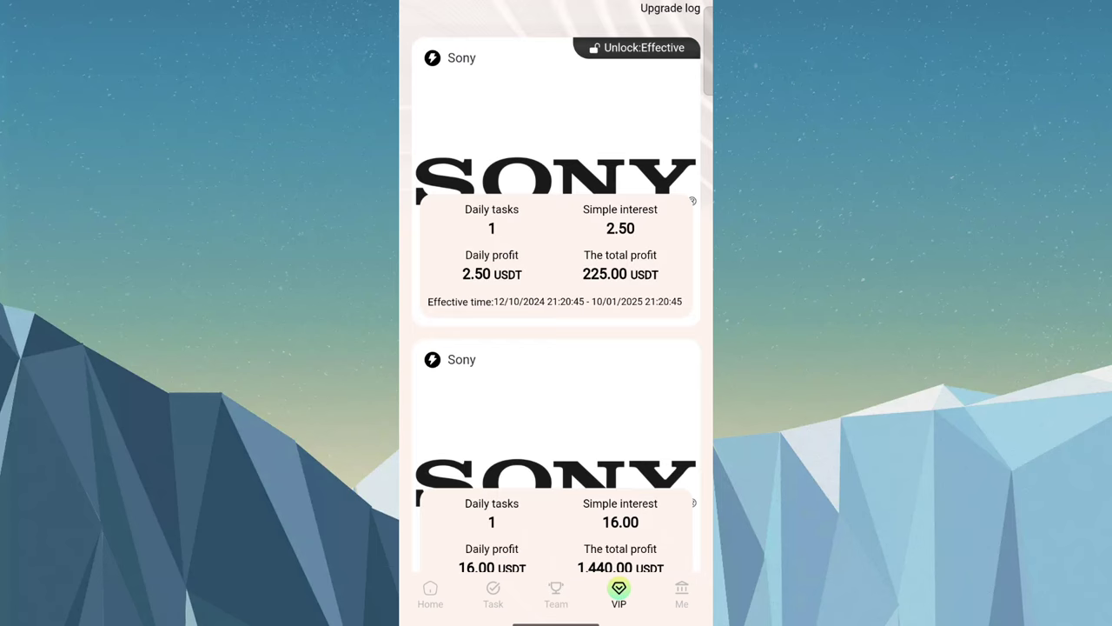
Step: Browse up and down through all the VIP tier plans, including the higher ones
scroll("up", 3)
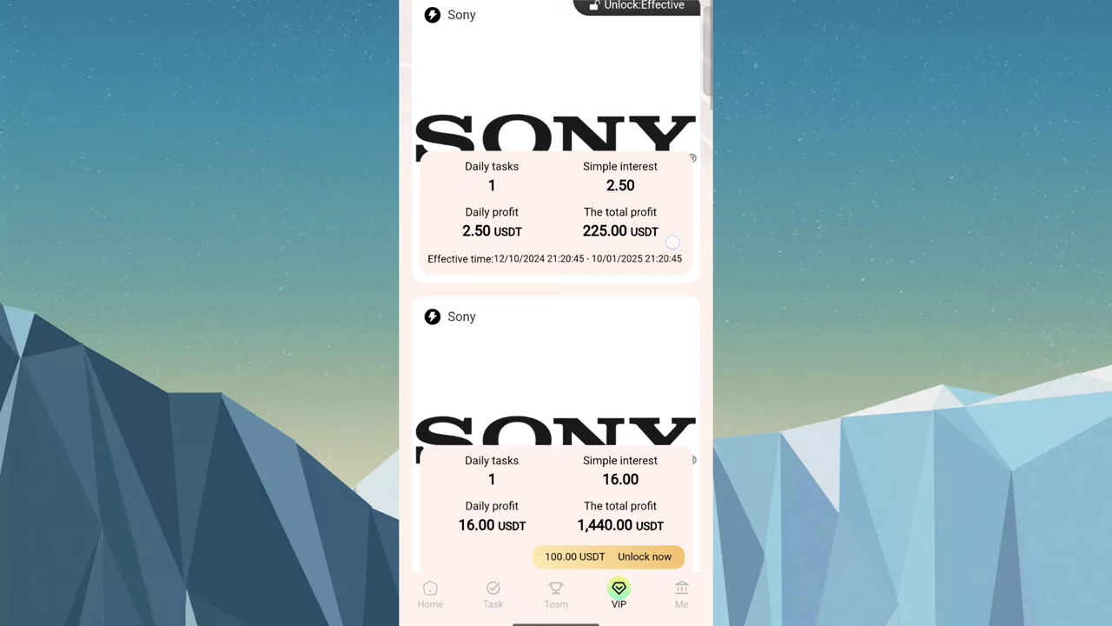
scroll("up", 3)
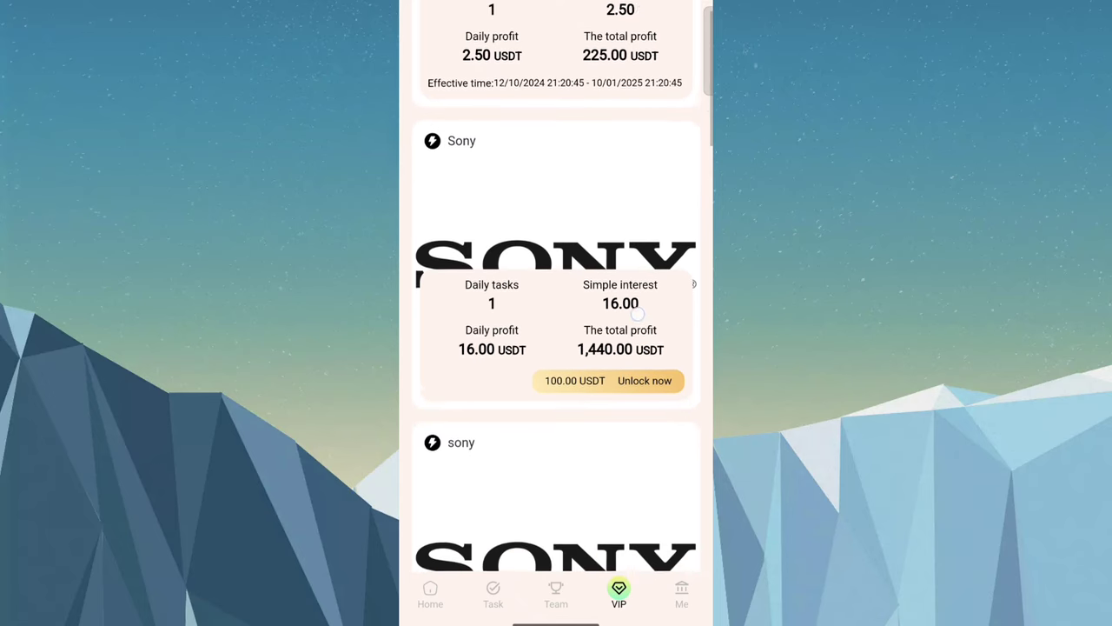
scroll("up", 3)
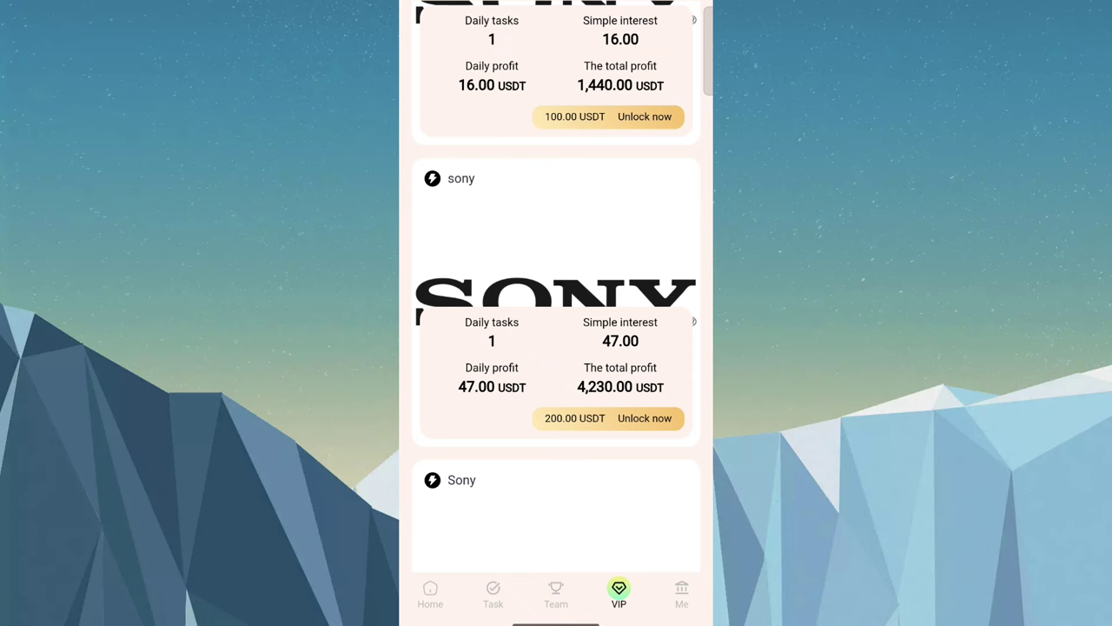
scroll("down", 3)
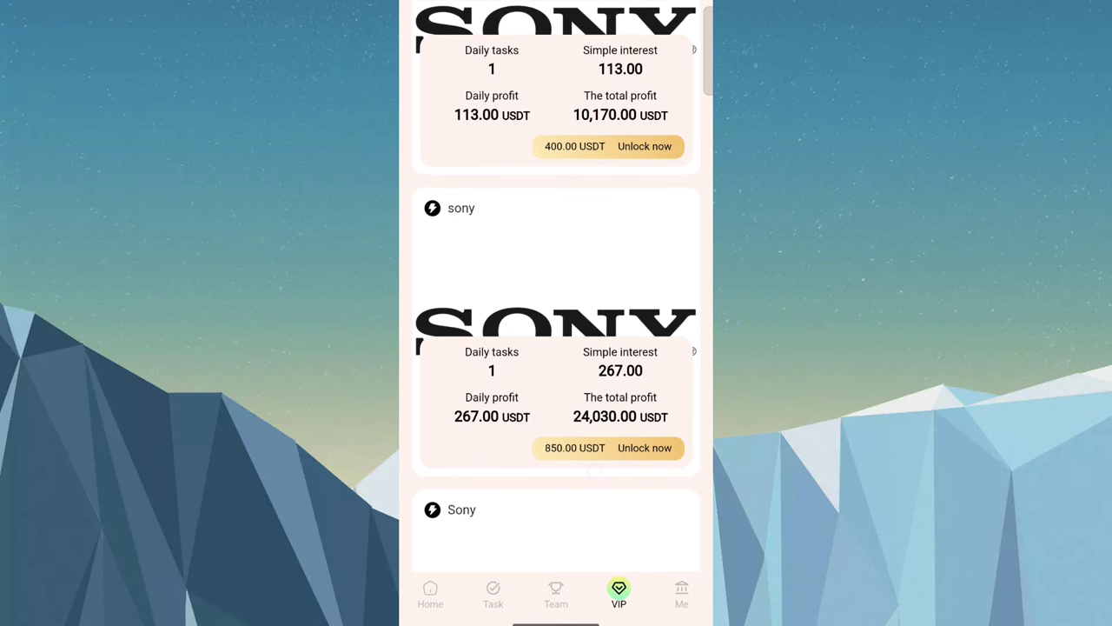
scroll("down", 3)
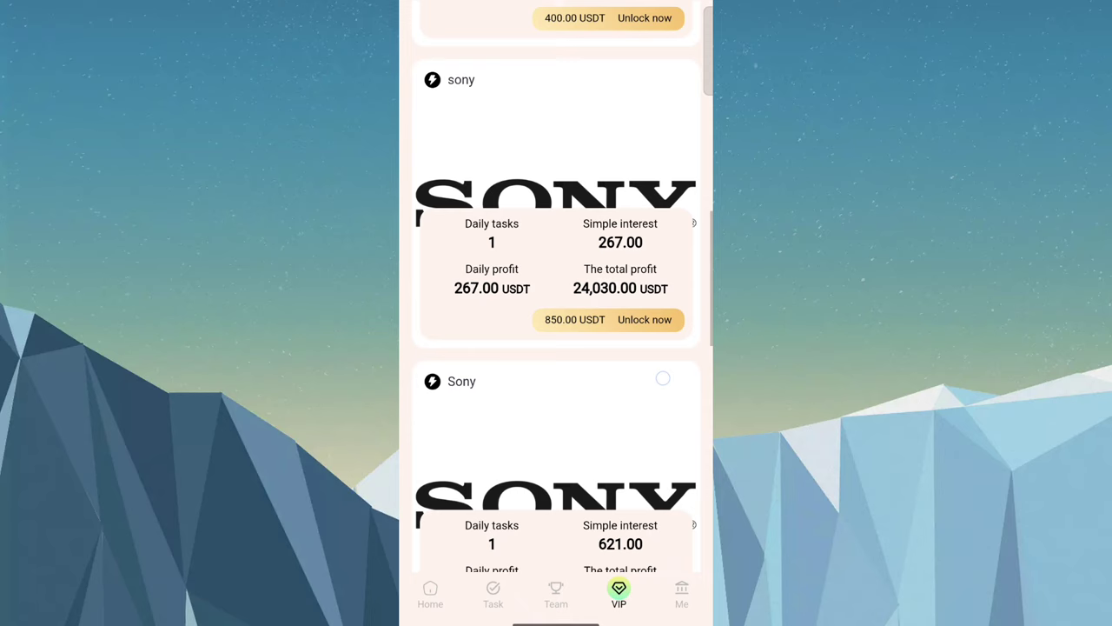
scroll("up", 3)
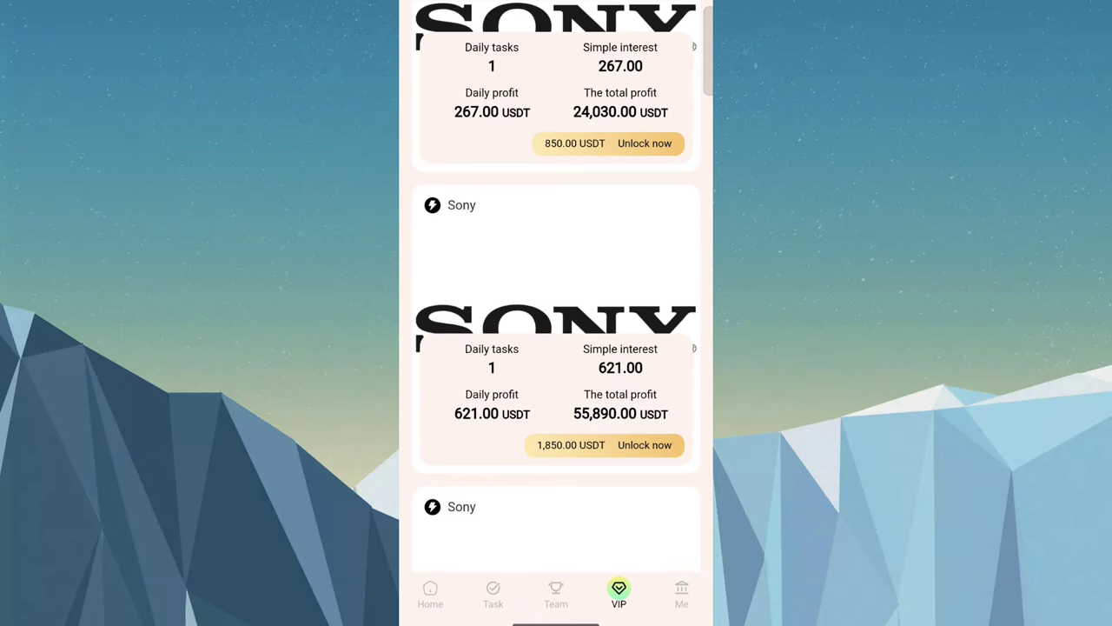
scroll("down", 3)
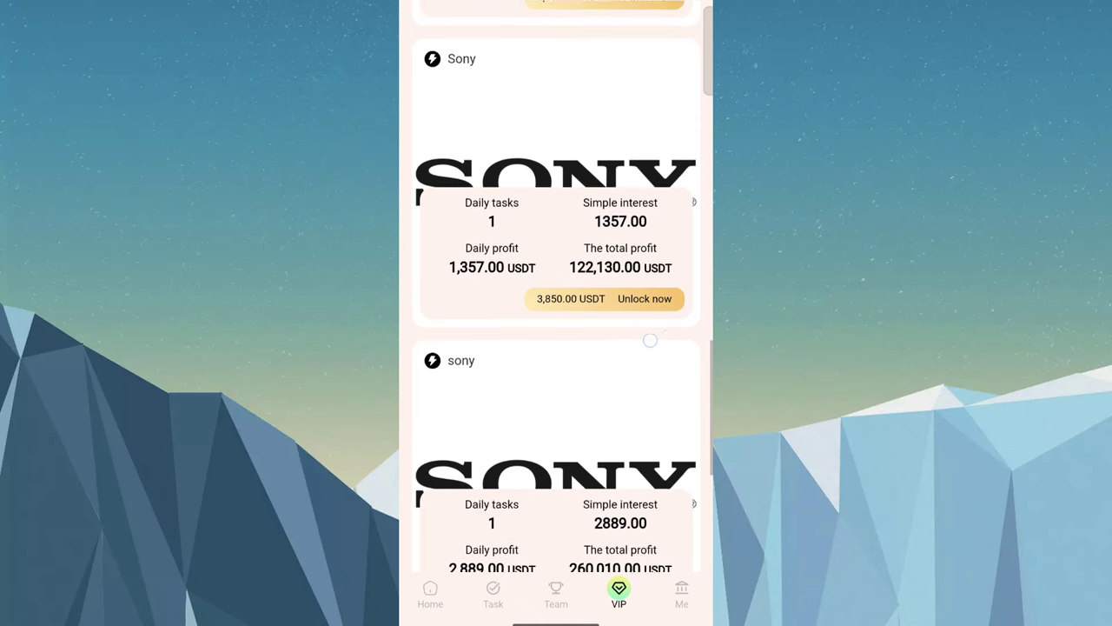
scroll("down", 3)
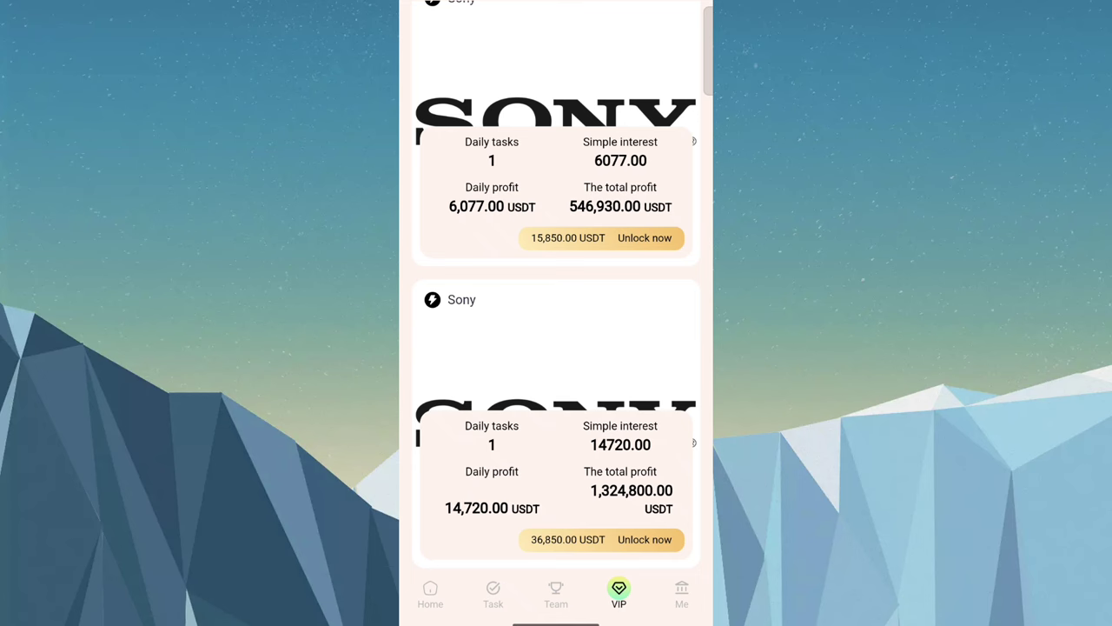
scroll("up", 3)
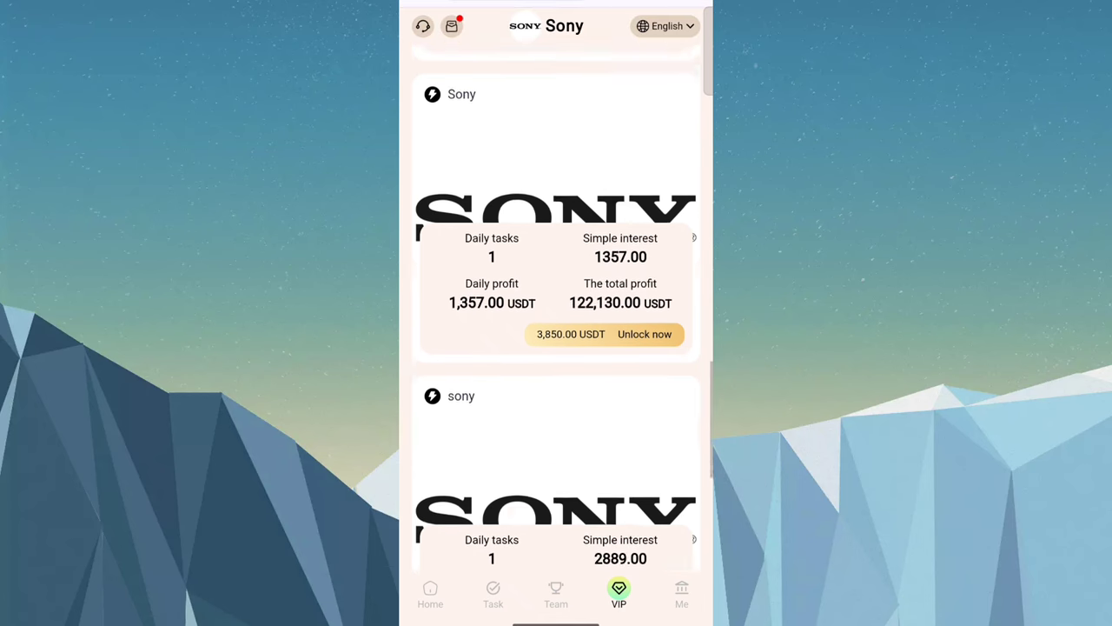
Step: Check the in-progress and Completed task tabs, then return to the home page
left_click(494, 595)
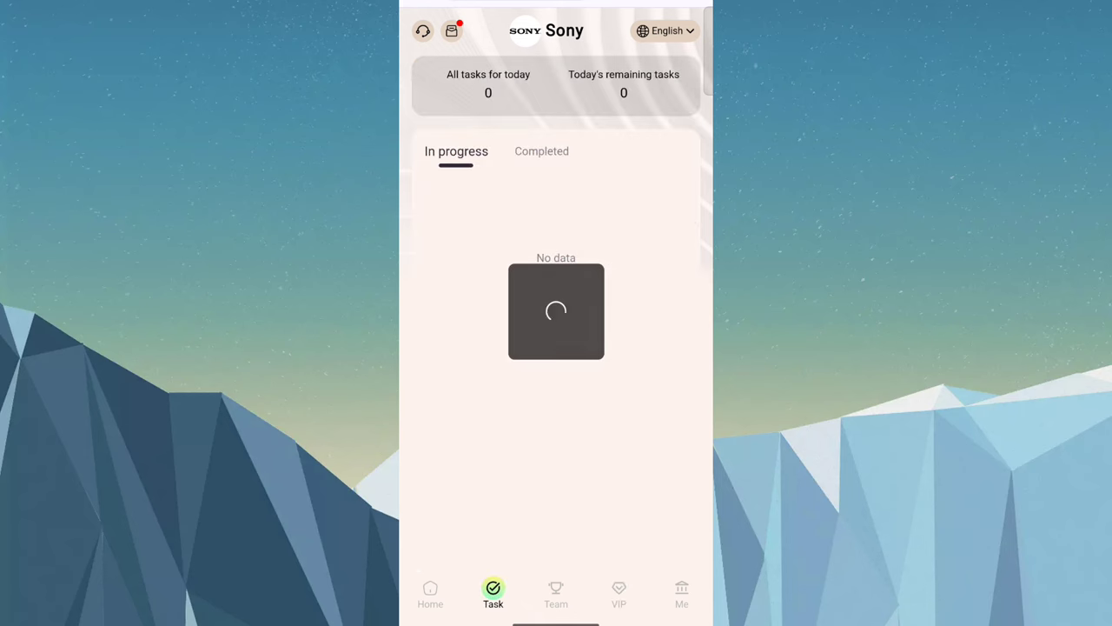
left_click(542, 151)
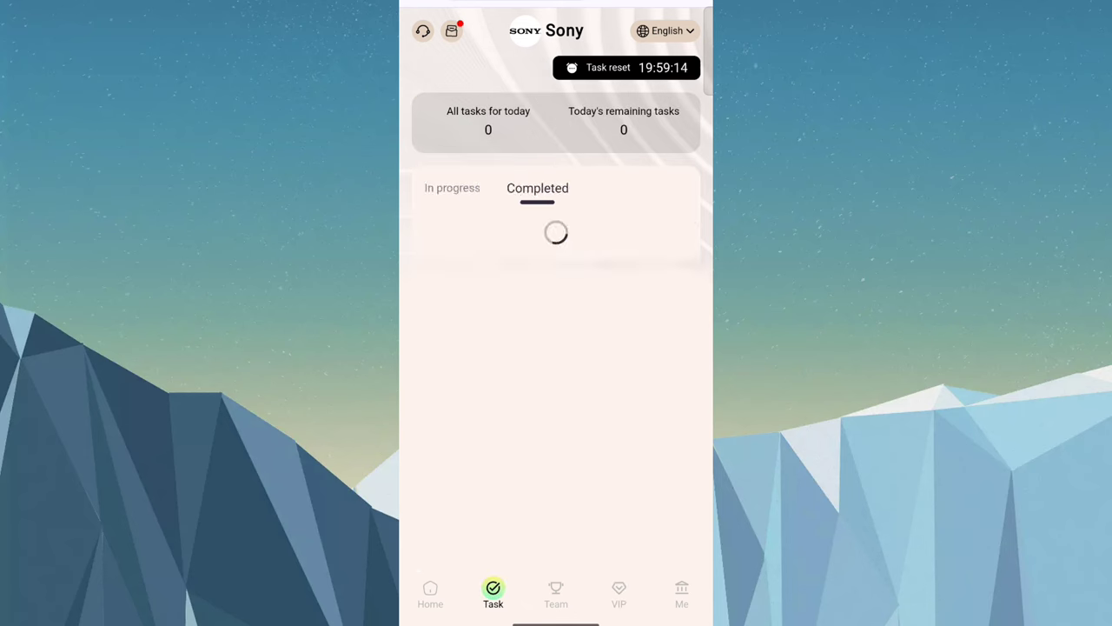
left_click(431, 595)
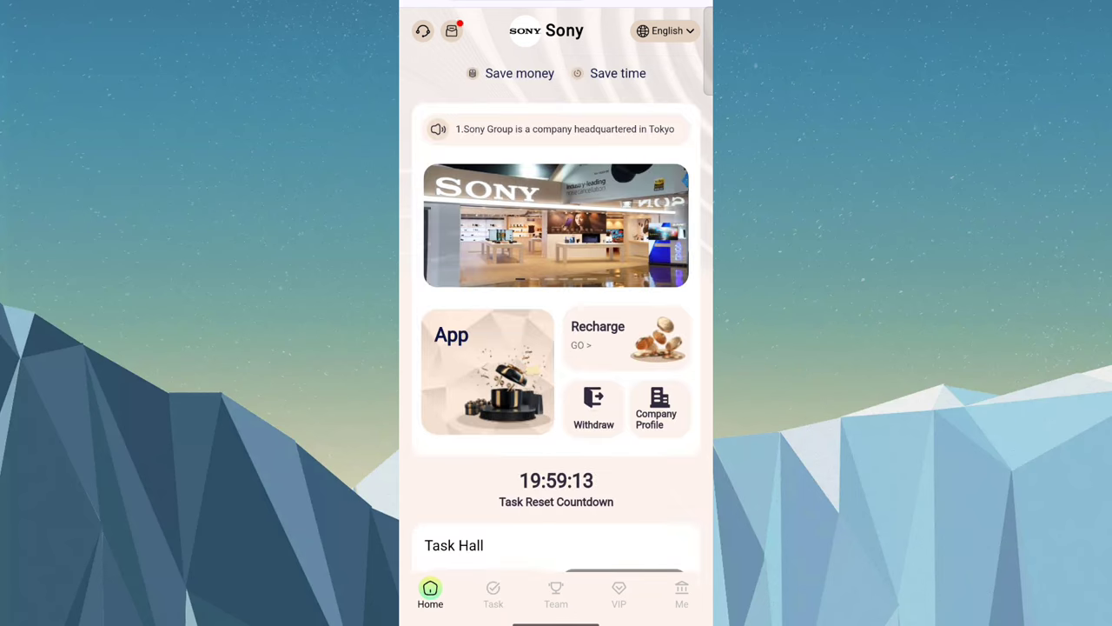
Step: In TronLink, show details of the succeeded +2.5 USDT transfer received 10/12/2024
left_click(594, 408)
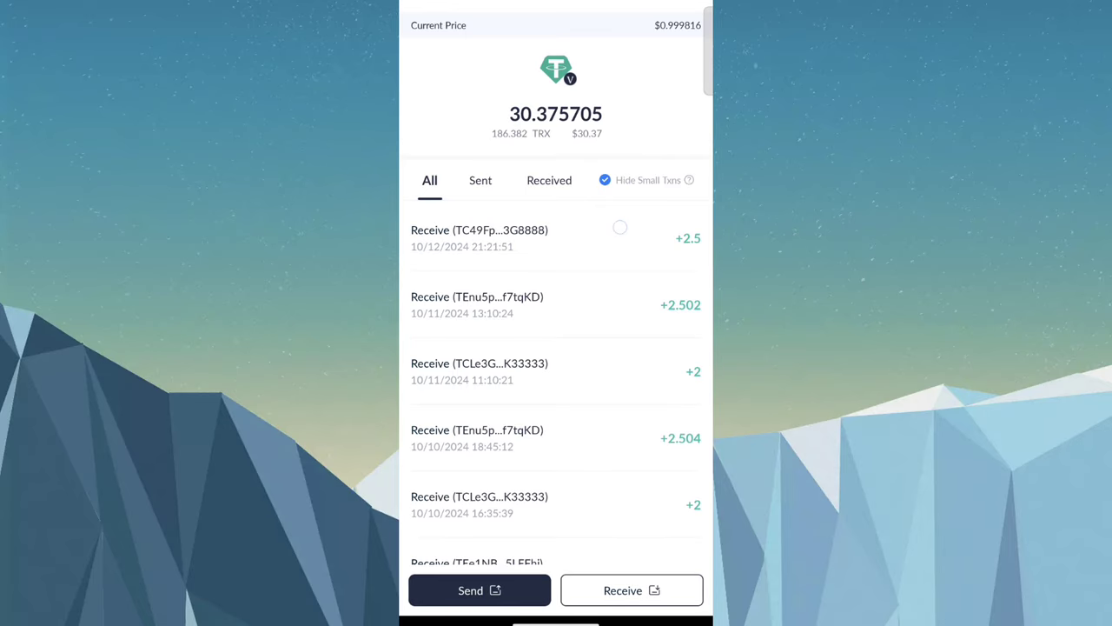
left_click(480, 237)
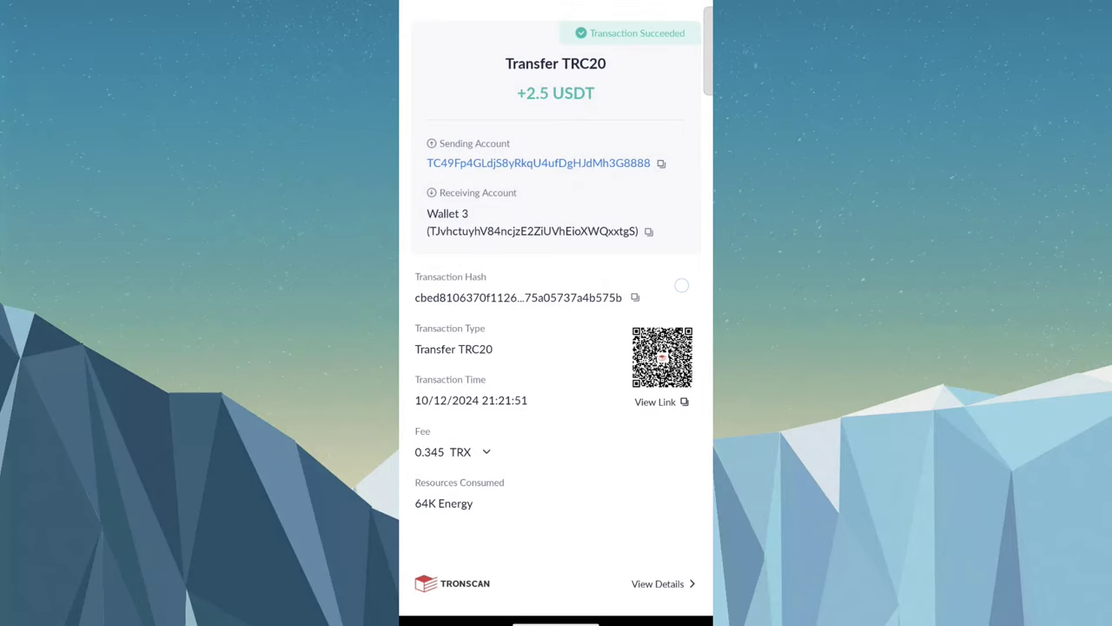